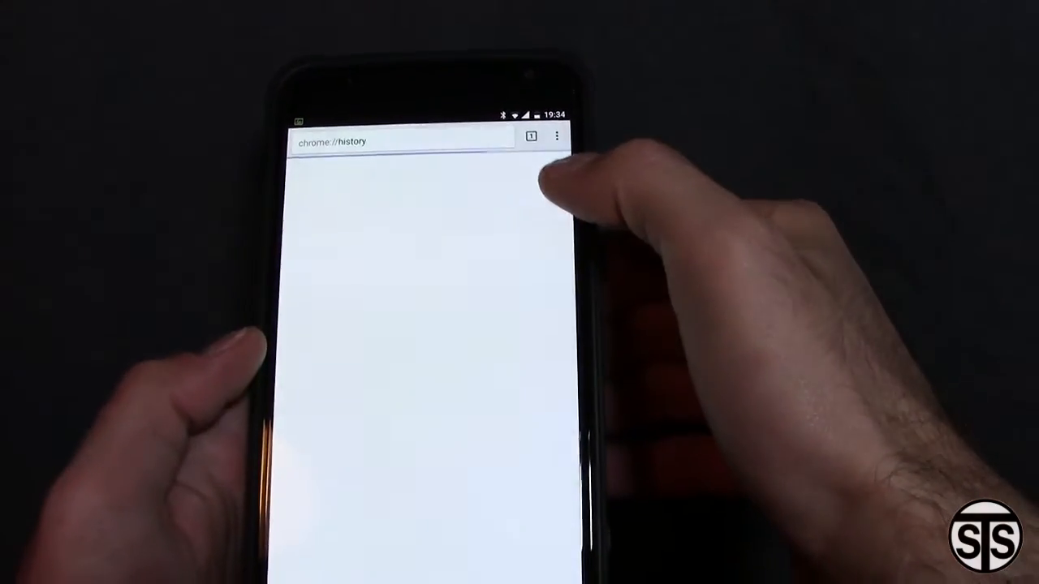
# View synced history at chrome://history, then cancel the desktop Clear browsing data dialog.
pyautogui.click(557, 135)
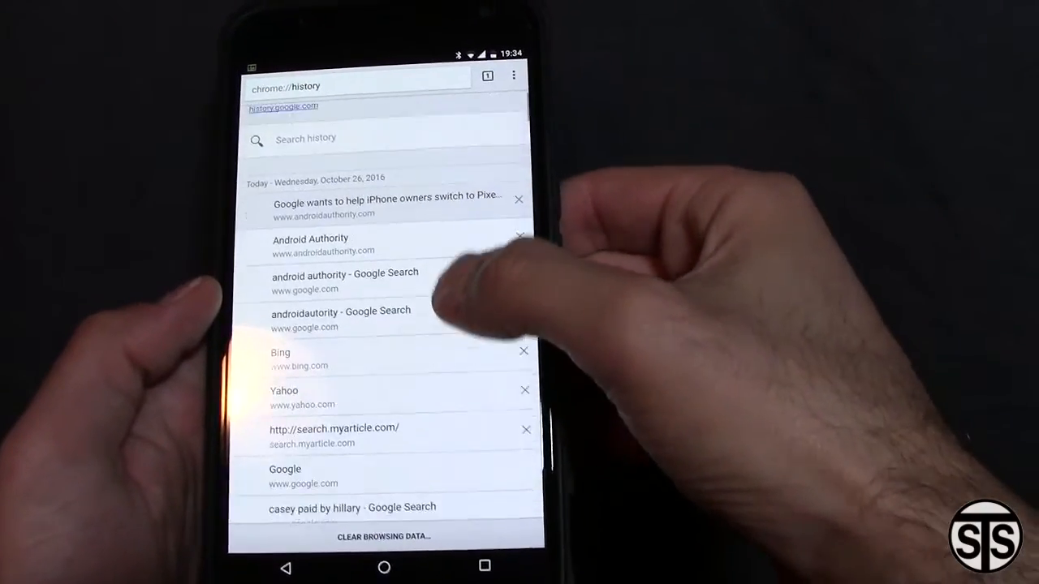
pyautogui.click(382, 537)
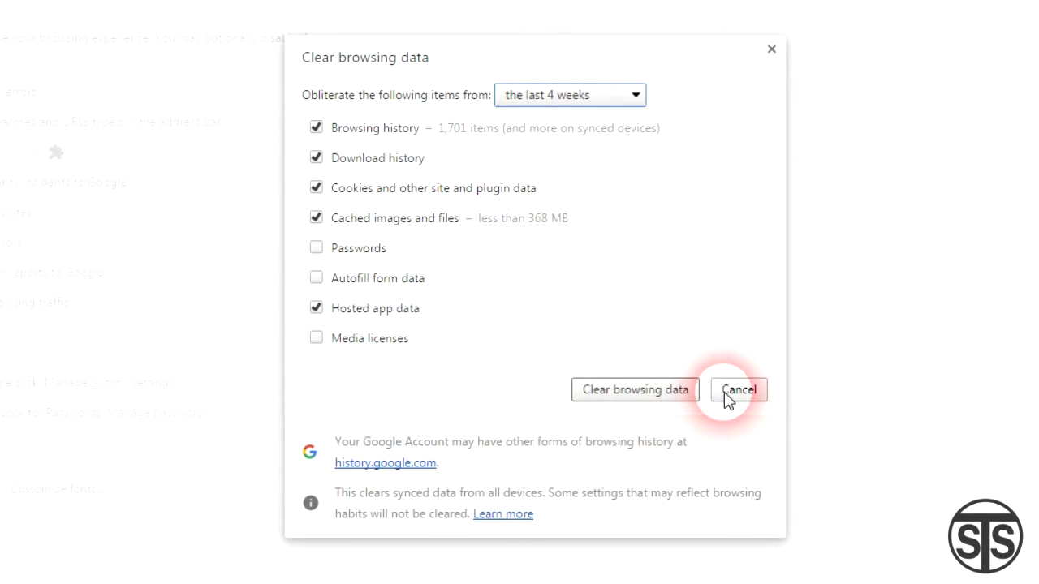
pyautogui.click(569, 94)
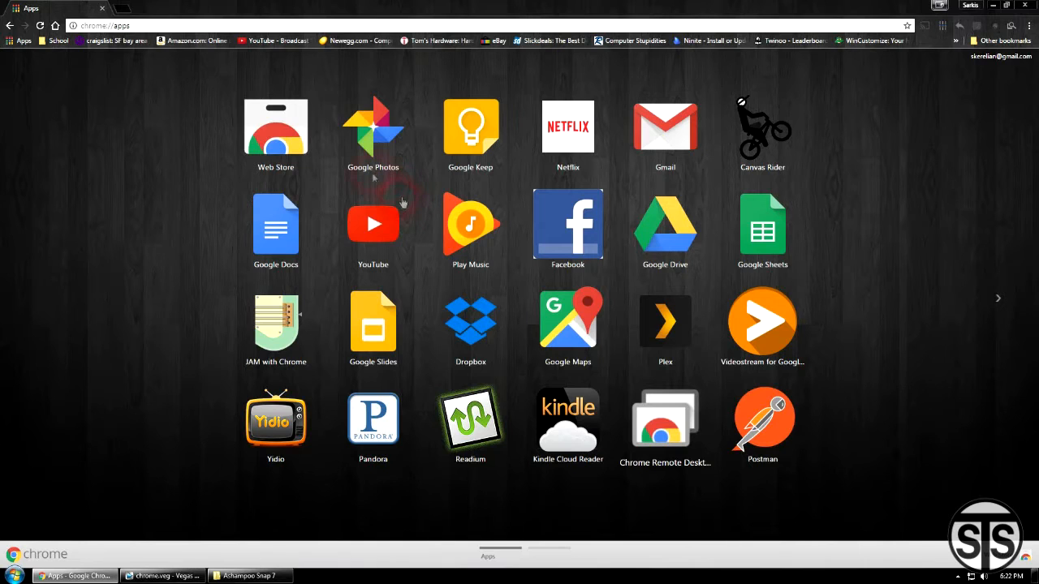
pyautogui.moveTo(521, 293)
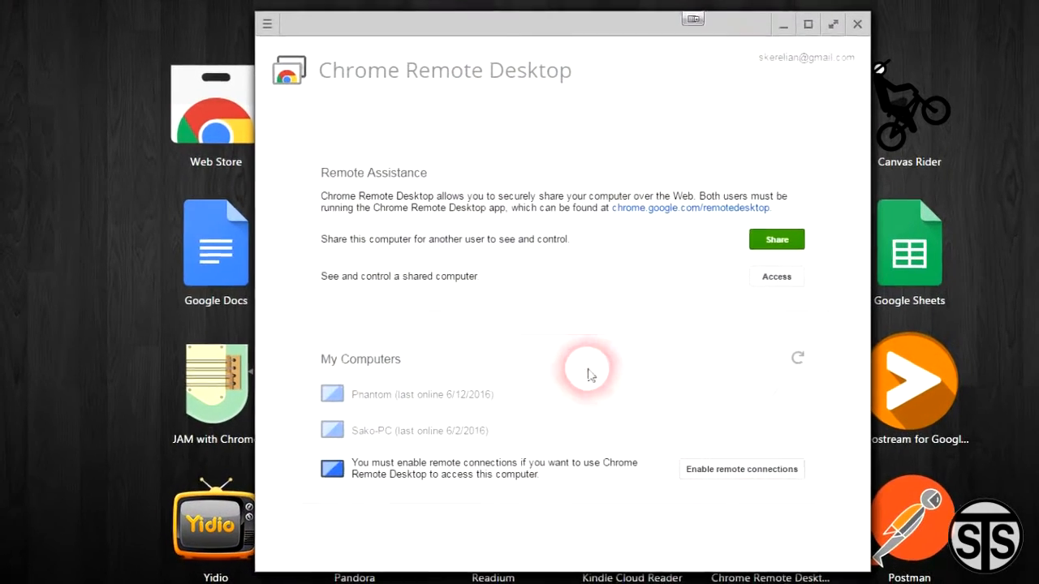
pyautogui.moveTo(546, 317)
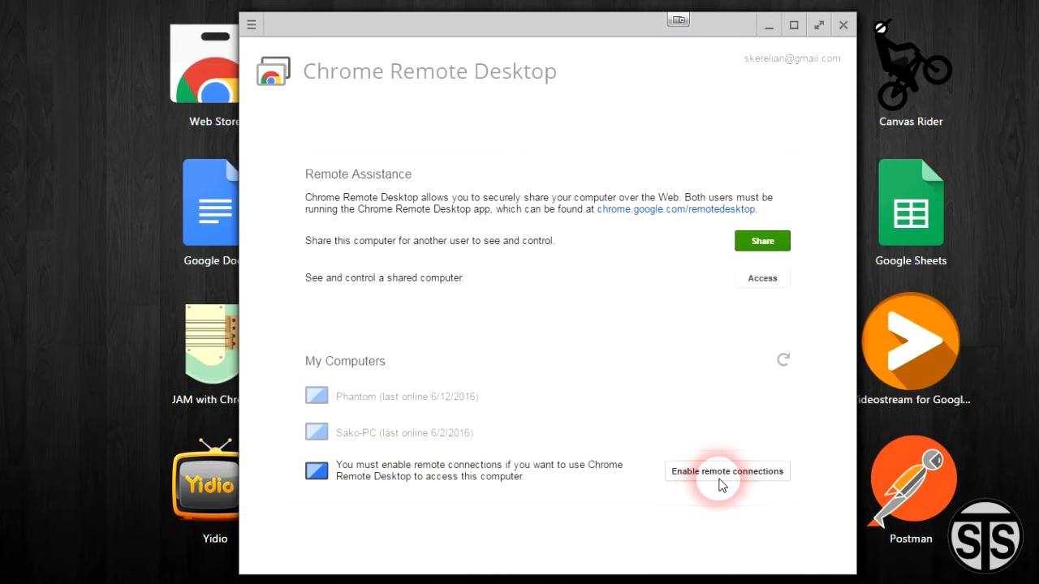
pyautogui.moveTo(844, 26)
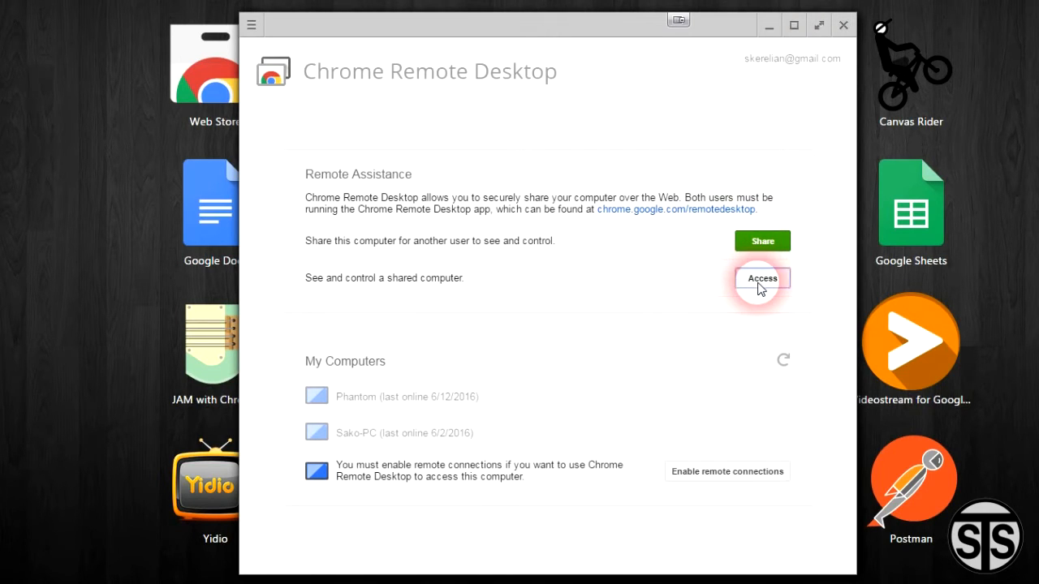
# Choose Access in Chrome Remote Desktop, then load the City Halfpipe track in Canvas Rider.
pyautogui.click(760, 279)
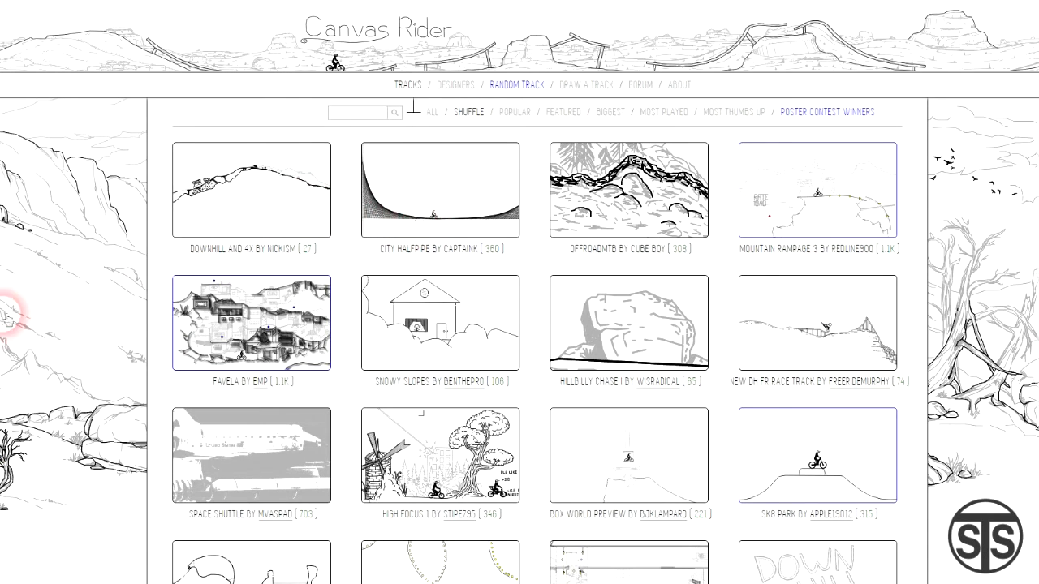
pyautogui.click(441, 189)
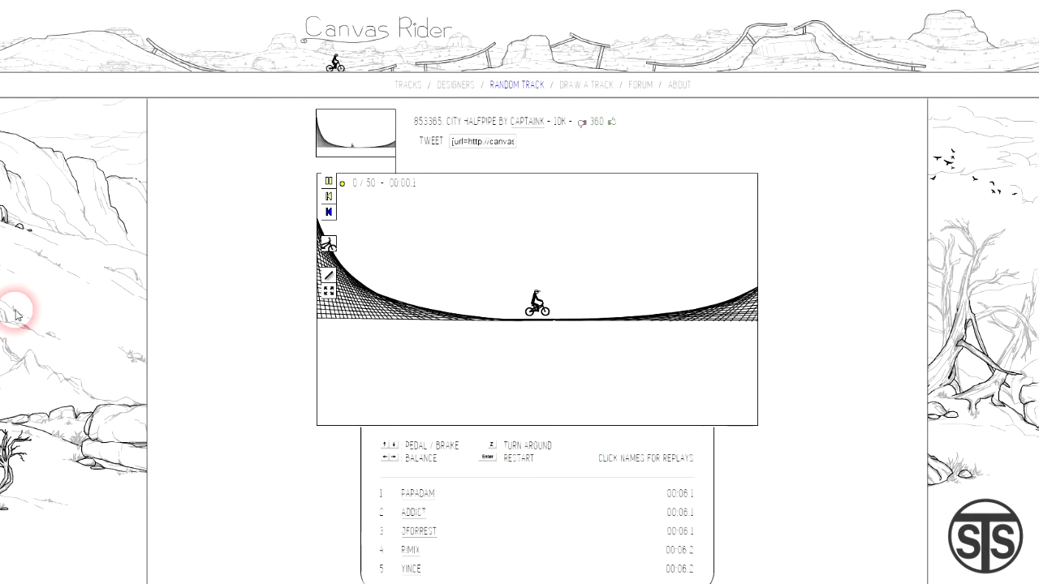